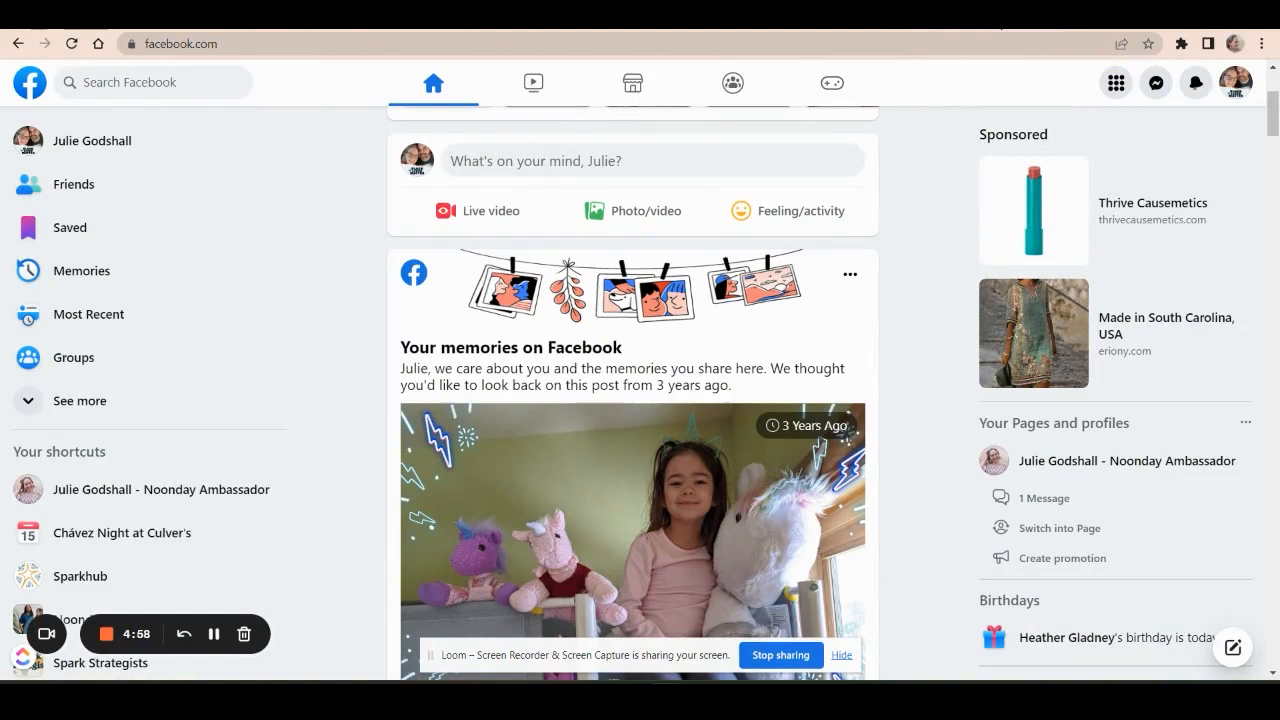
pyautogui.moveTo(908, 190)
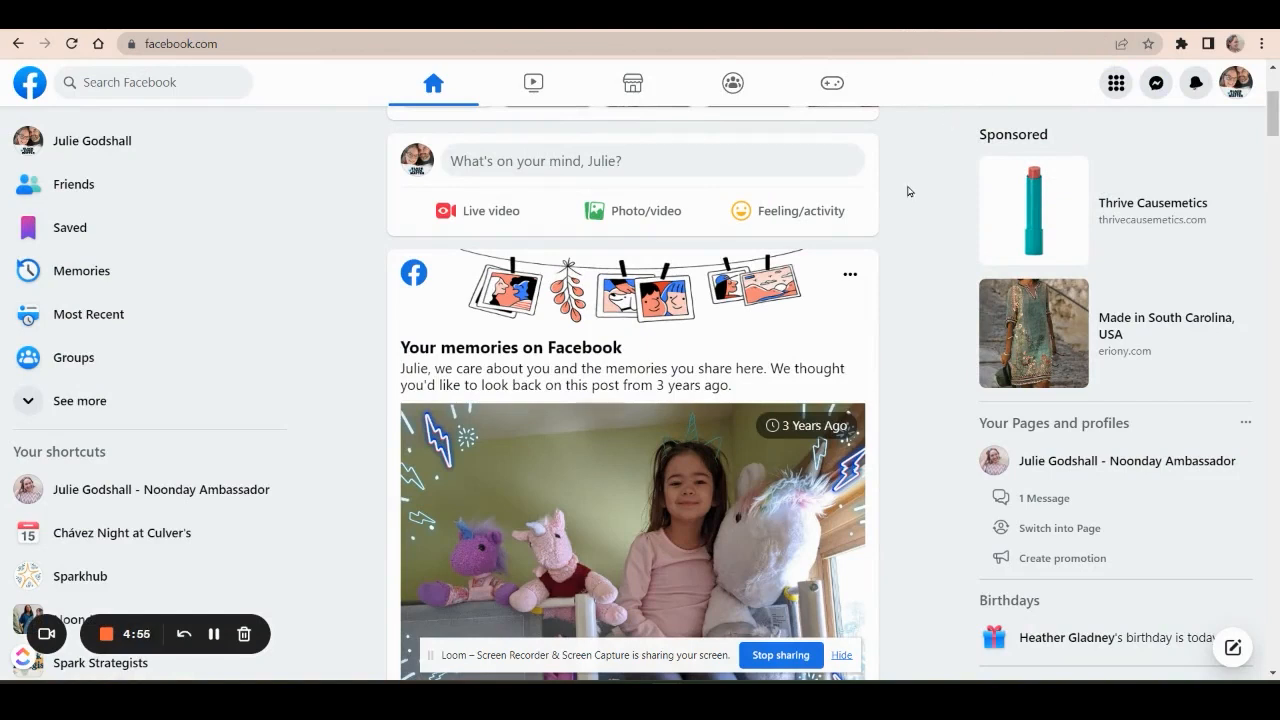
# Switch from the personal profile to acting as the Sparkhub page via See all profiles.
pyautogui.click(1236, 82)
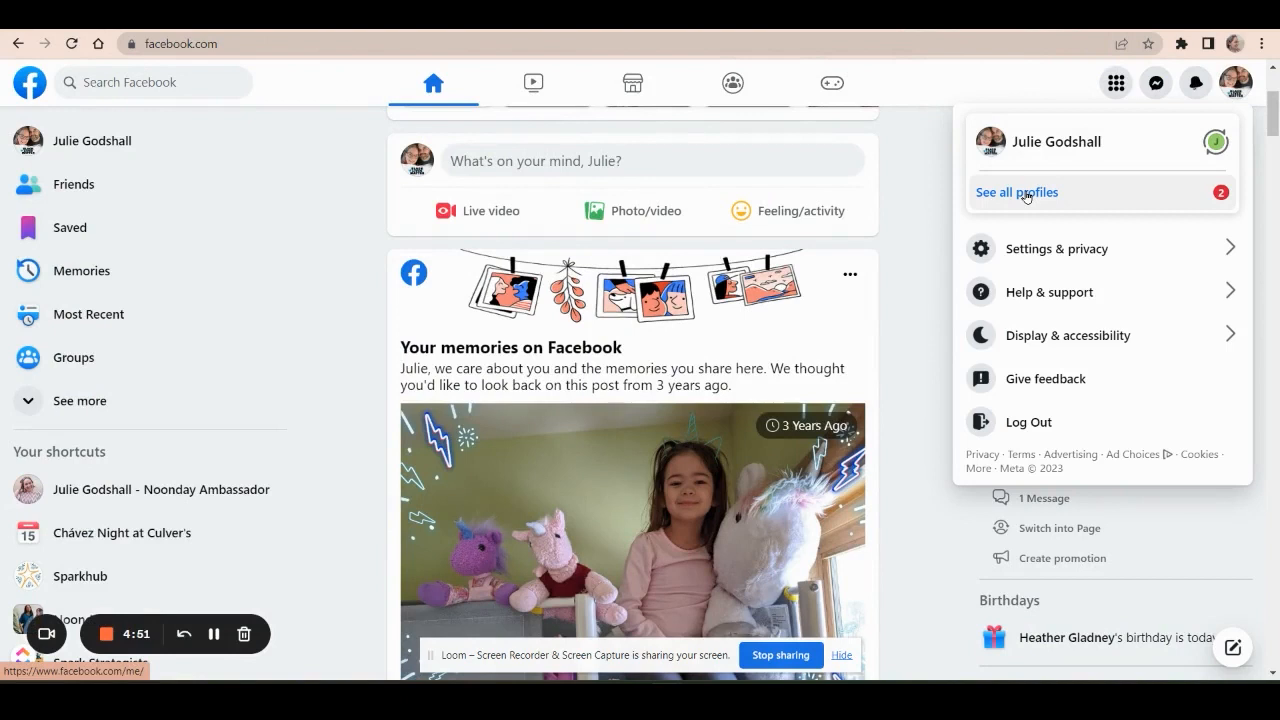
pyautogui.click(1016, 192)
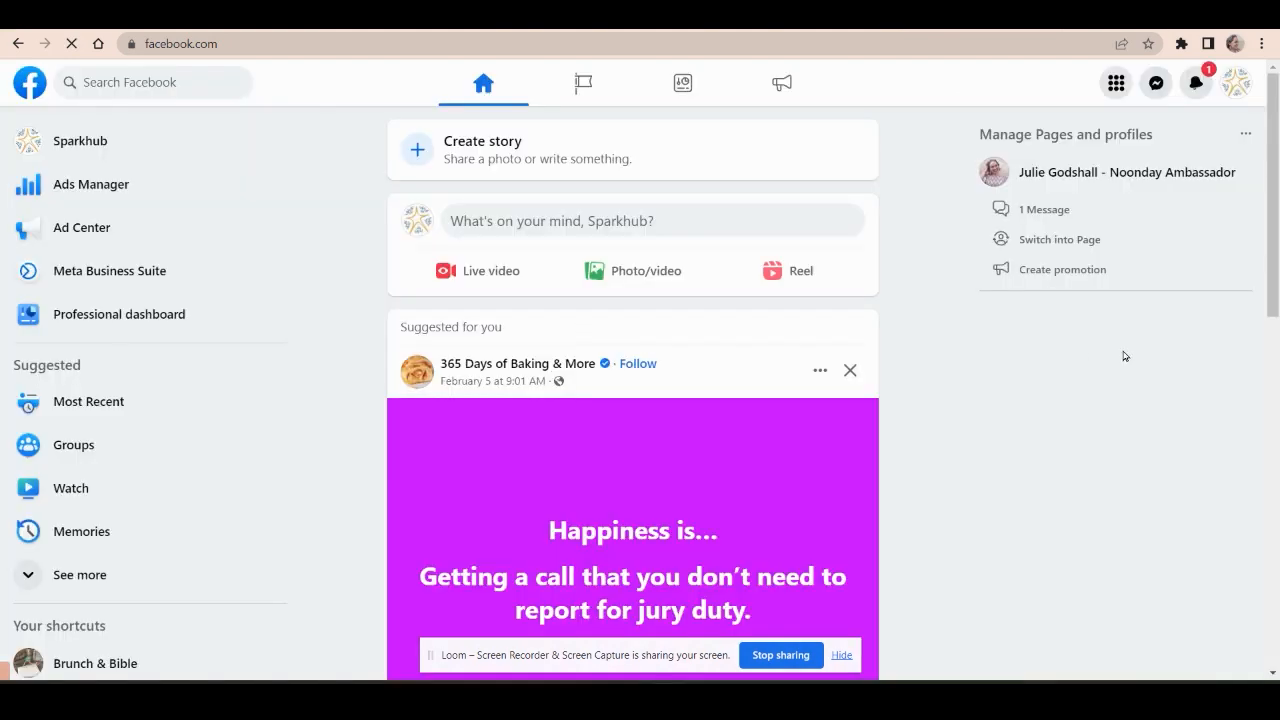
pyautogui.click(1060, 240)
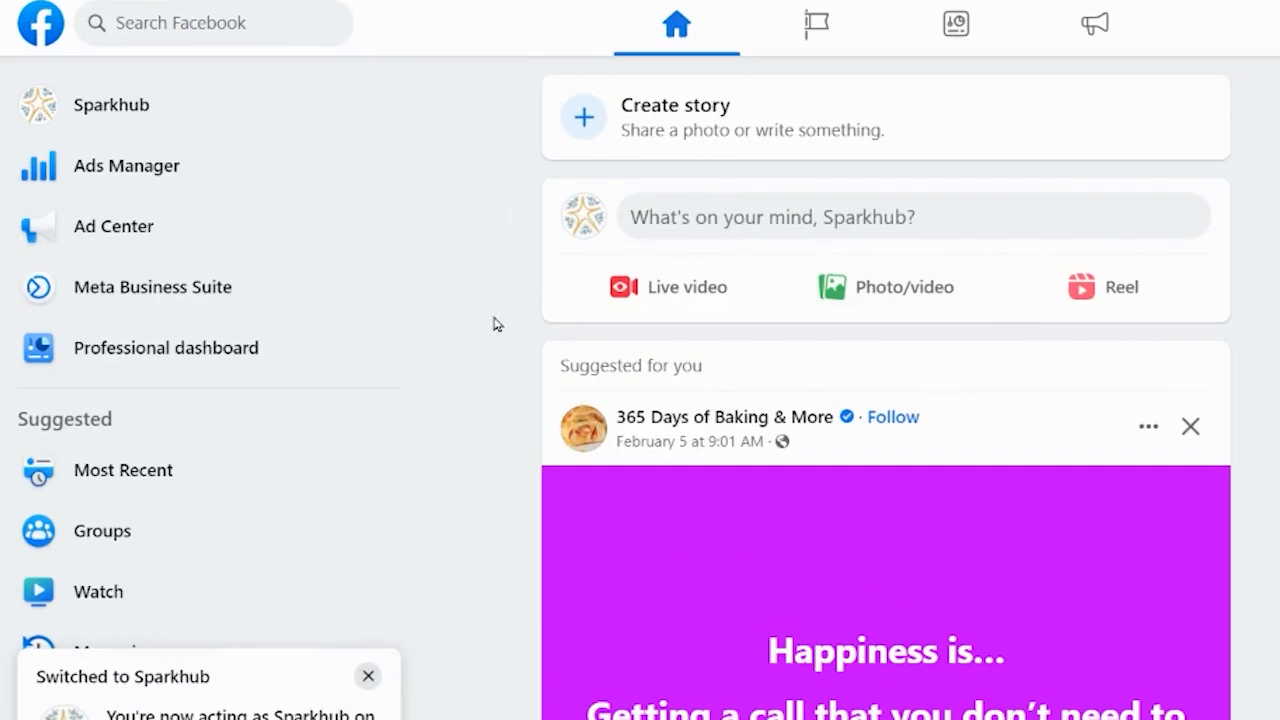
# Reach the Sparkhub page inbox and view all of its inbox settings.
pyautogui.click(152, 288)
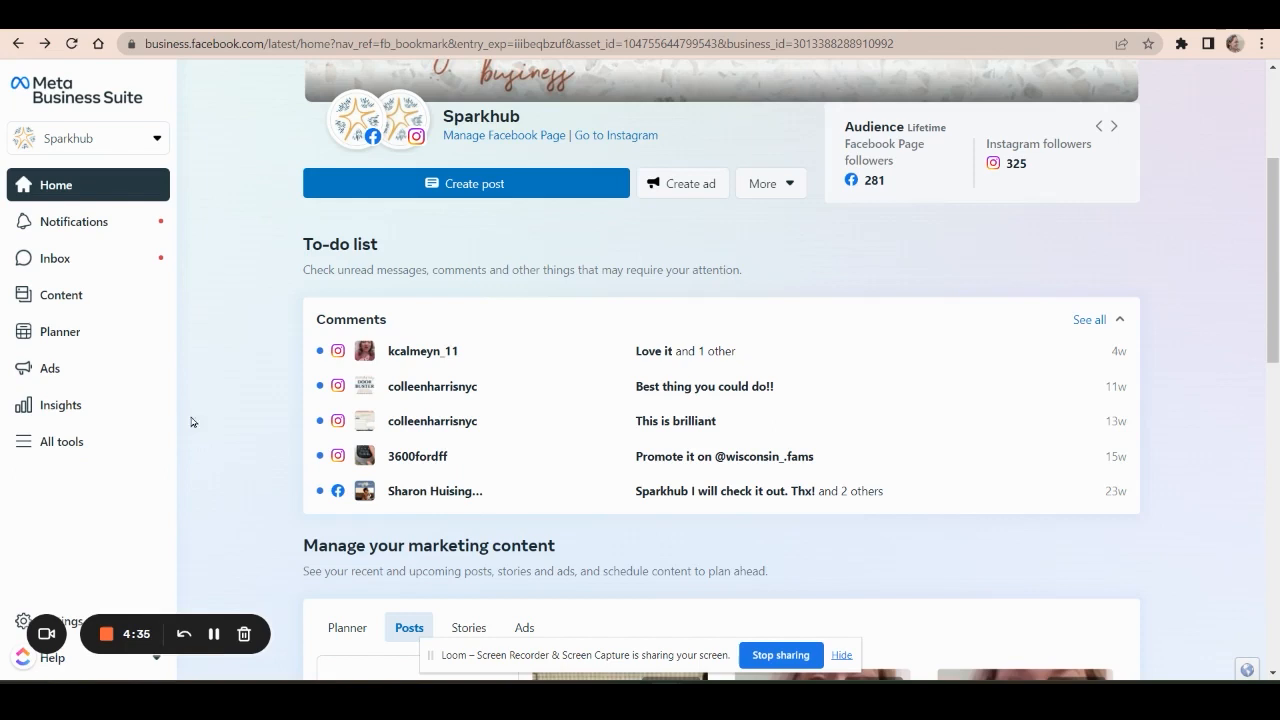
pyautogui.click(54, 258)
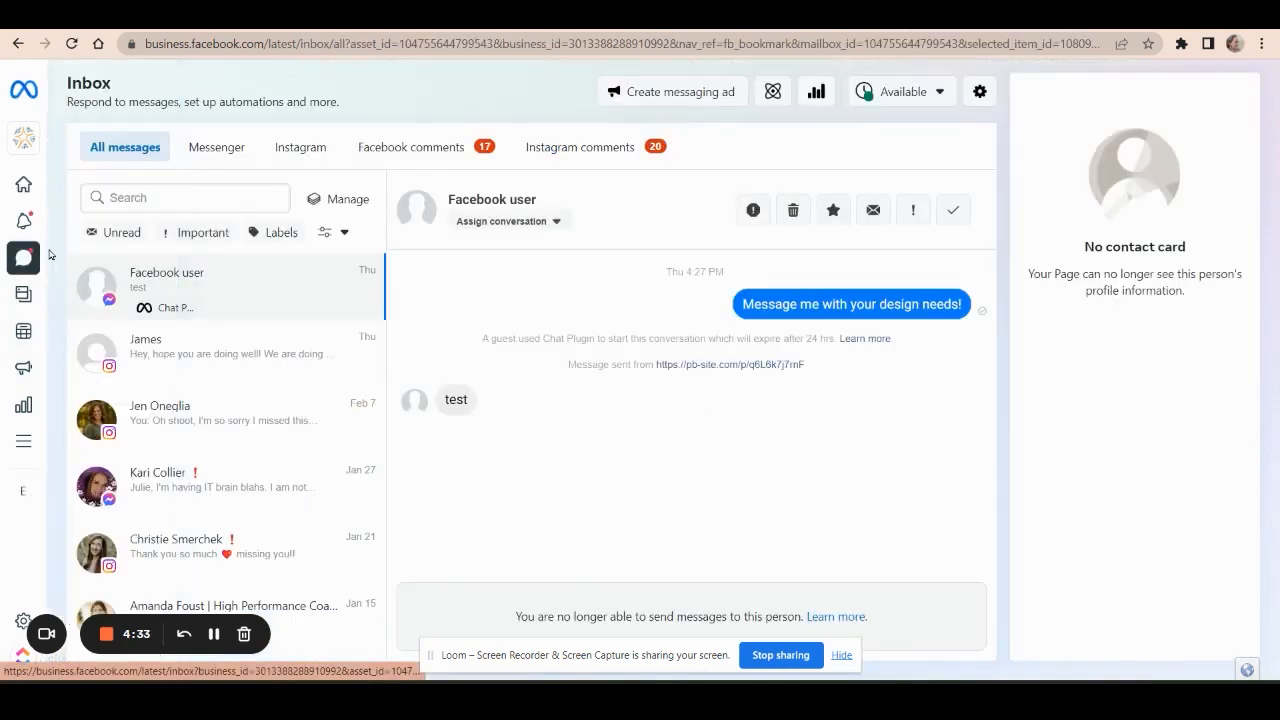
pyautogui.click(980, 92)
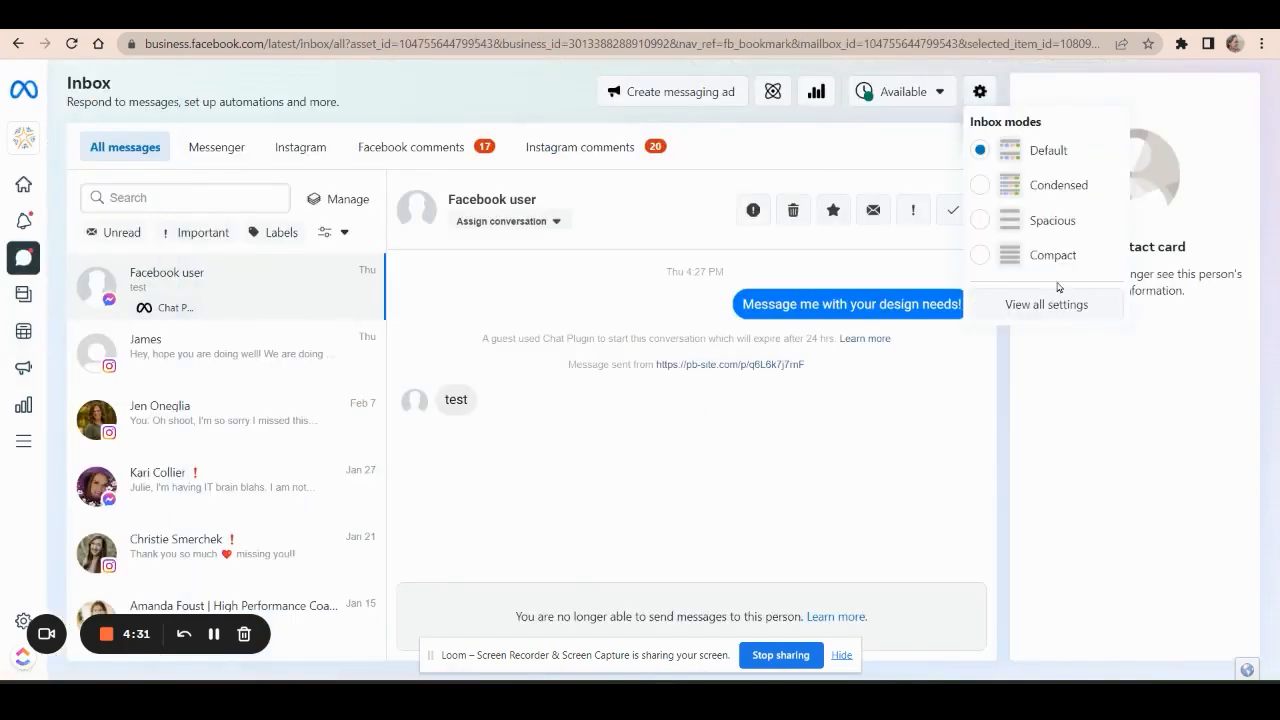
pyautogui.click(1046, 304)
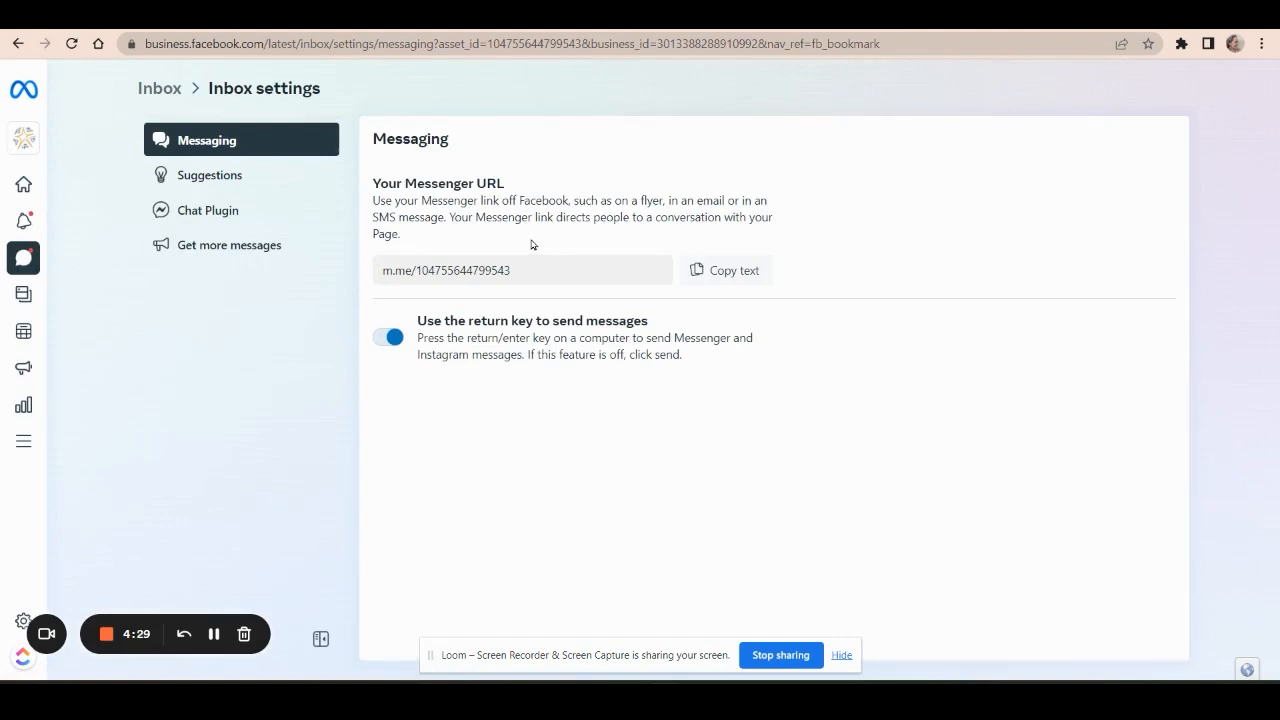
pyautogui.moveTo(208, 210)
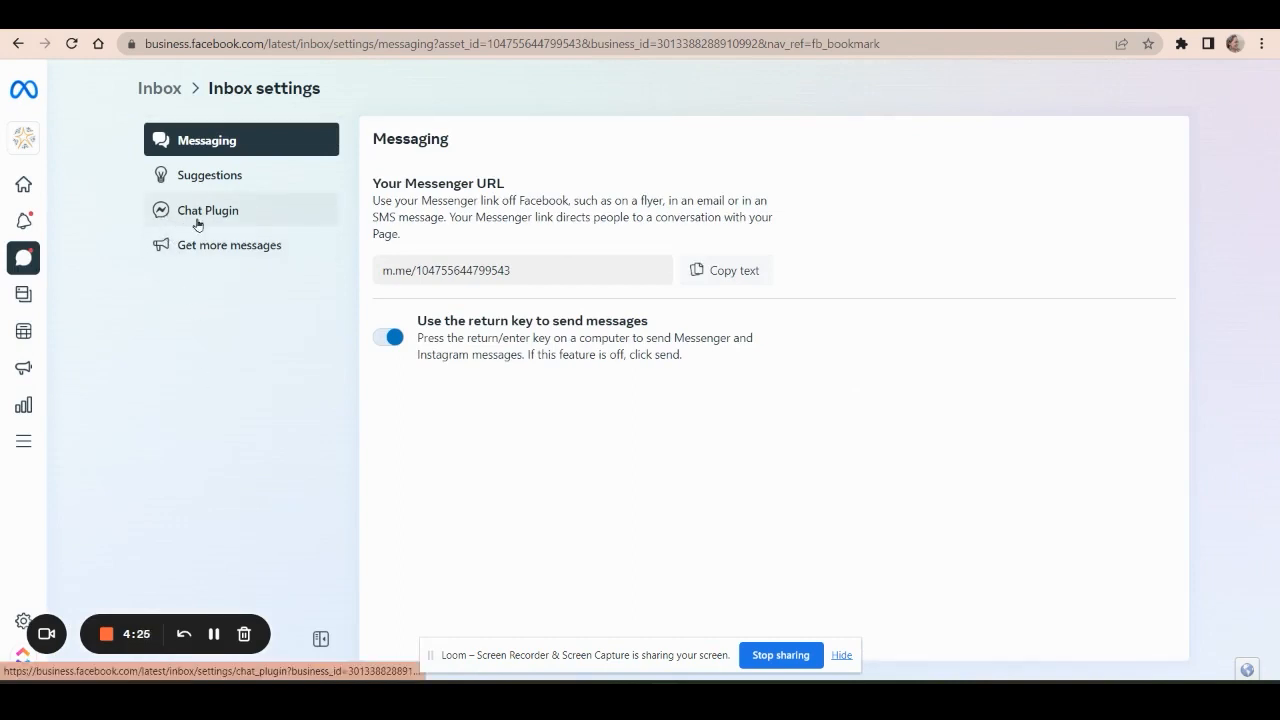
# Show the Chat Plugin settings, collapse Customize, and start its setup.
pyautogui.click(208, 210)
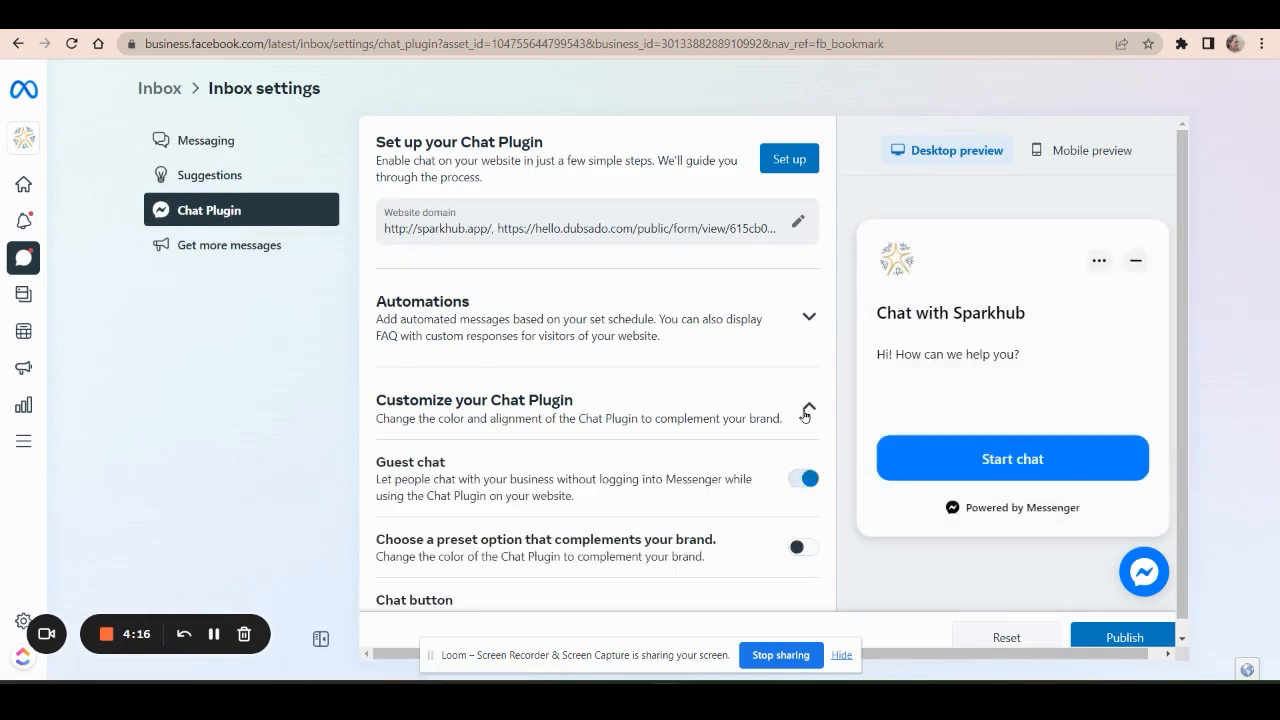
pyautogui.scroll(-3)
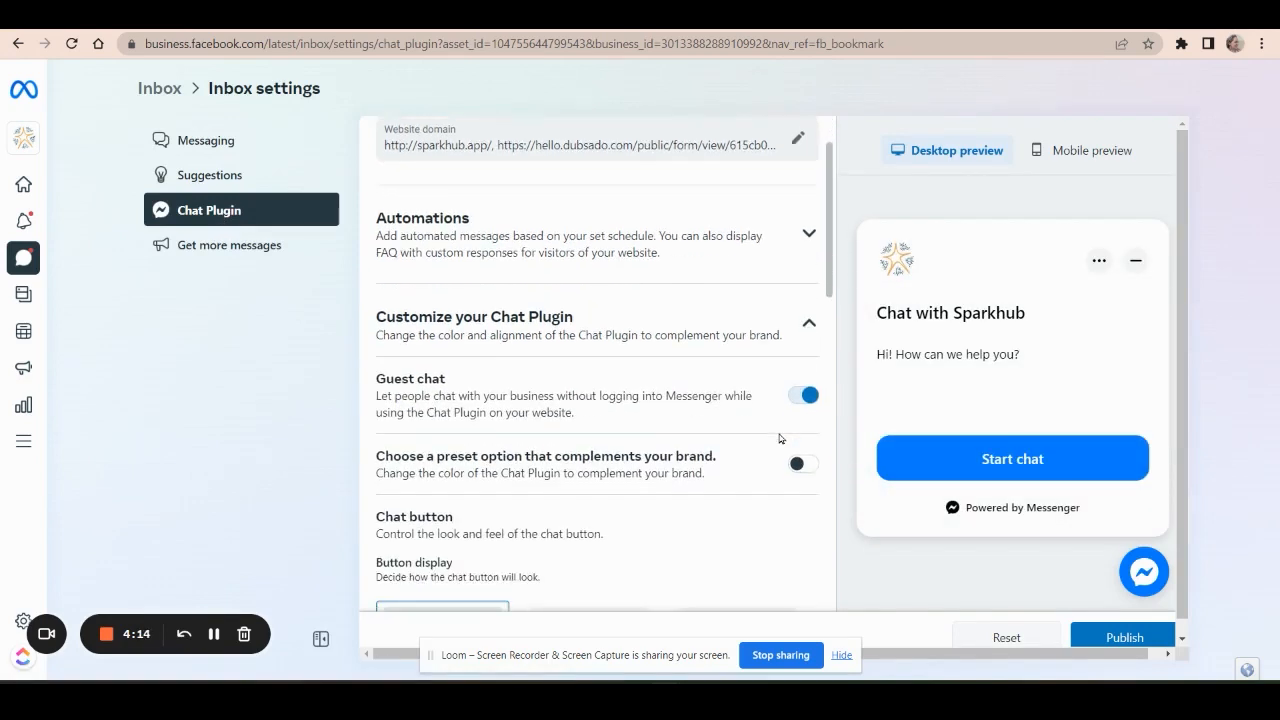
pyautogui.scroll(-3)
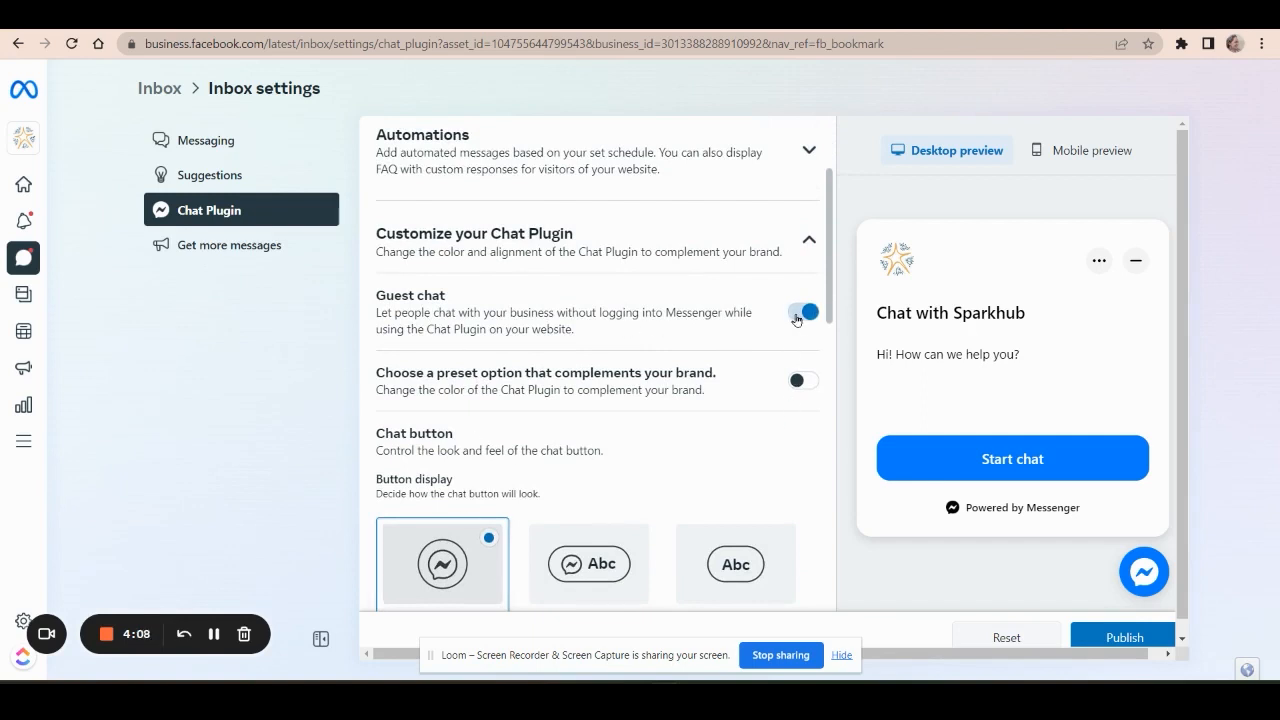
pyautogui.click(804, 312)
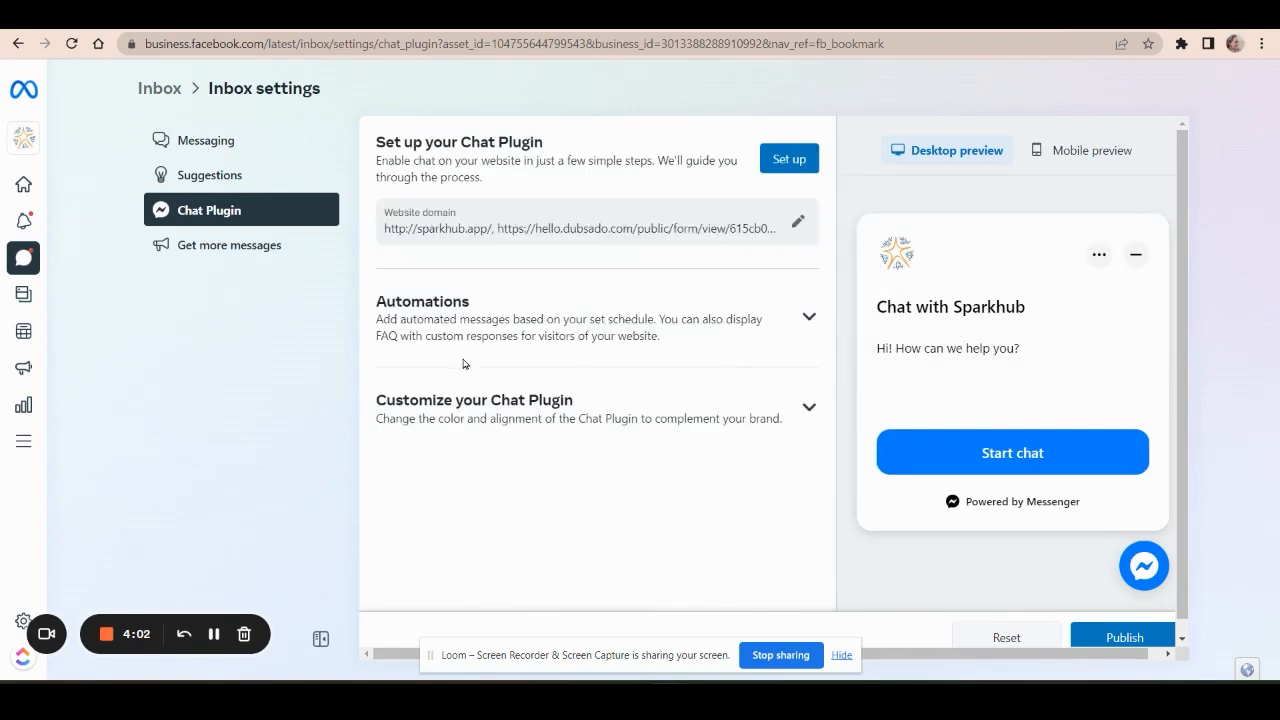
pyautogui.moveTo(500, 348)
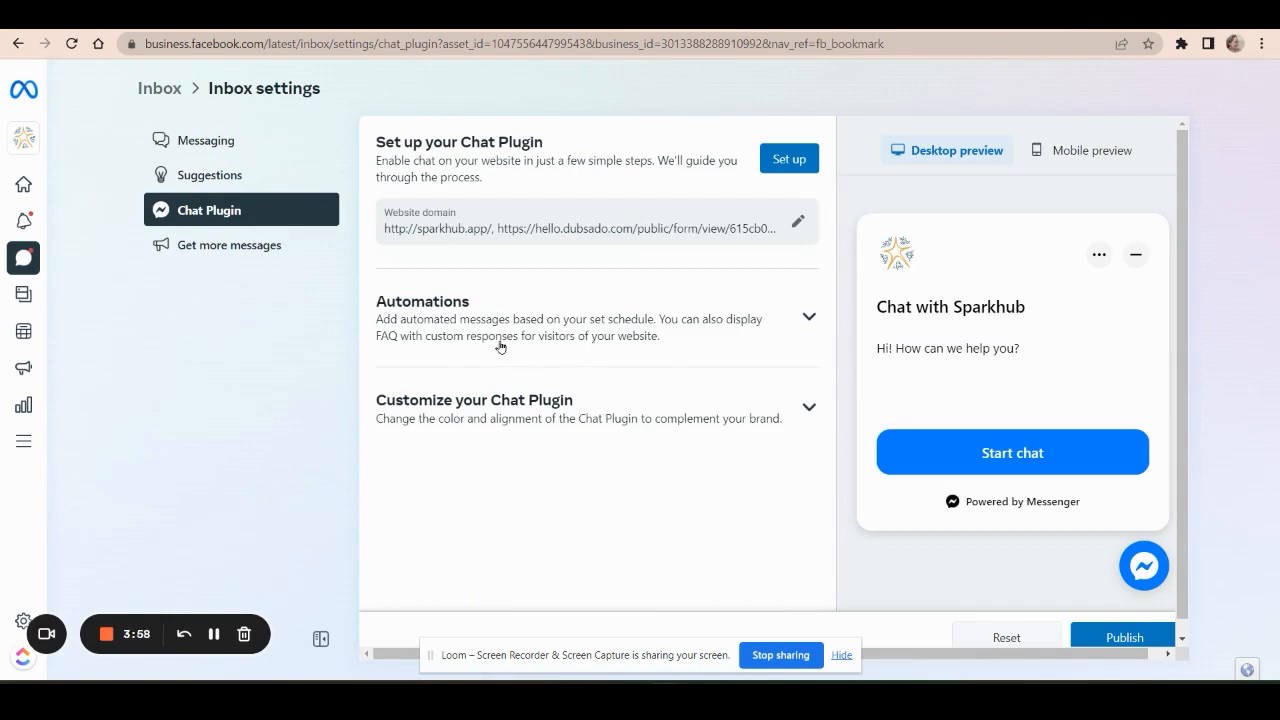
pyautogui.moveTo(624, 350)
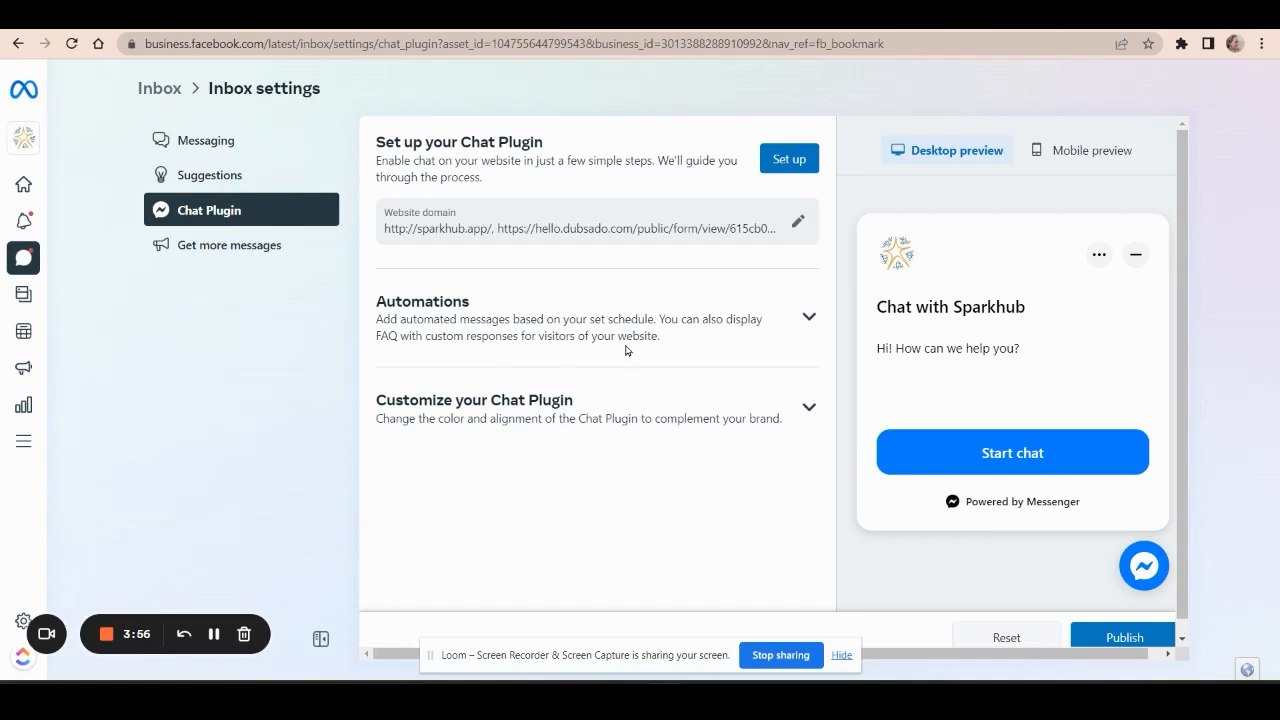
pyautogui.click(808, 316)
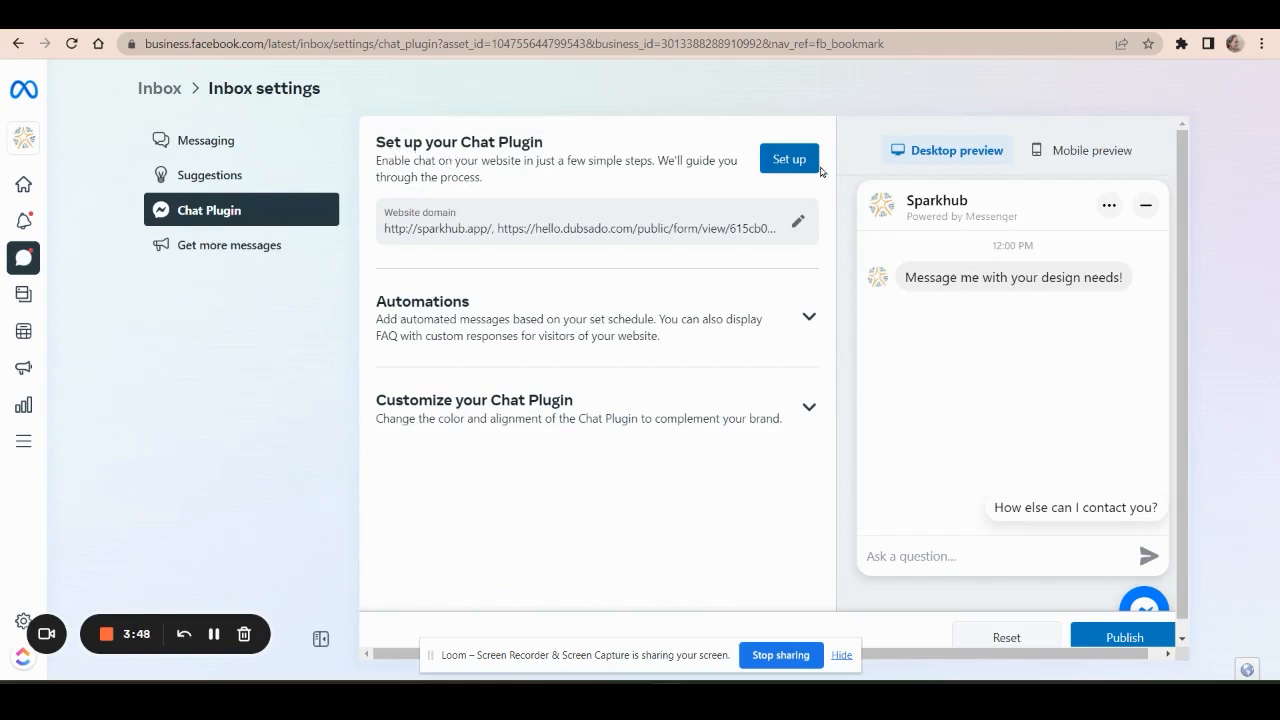
# Choose the Standard setup method, keep English (US), and continue to domains.
pyautogui.click(788, 160)
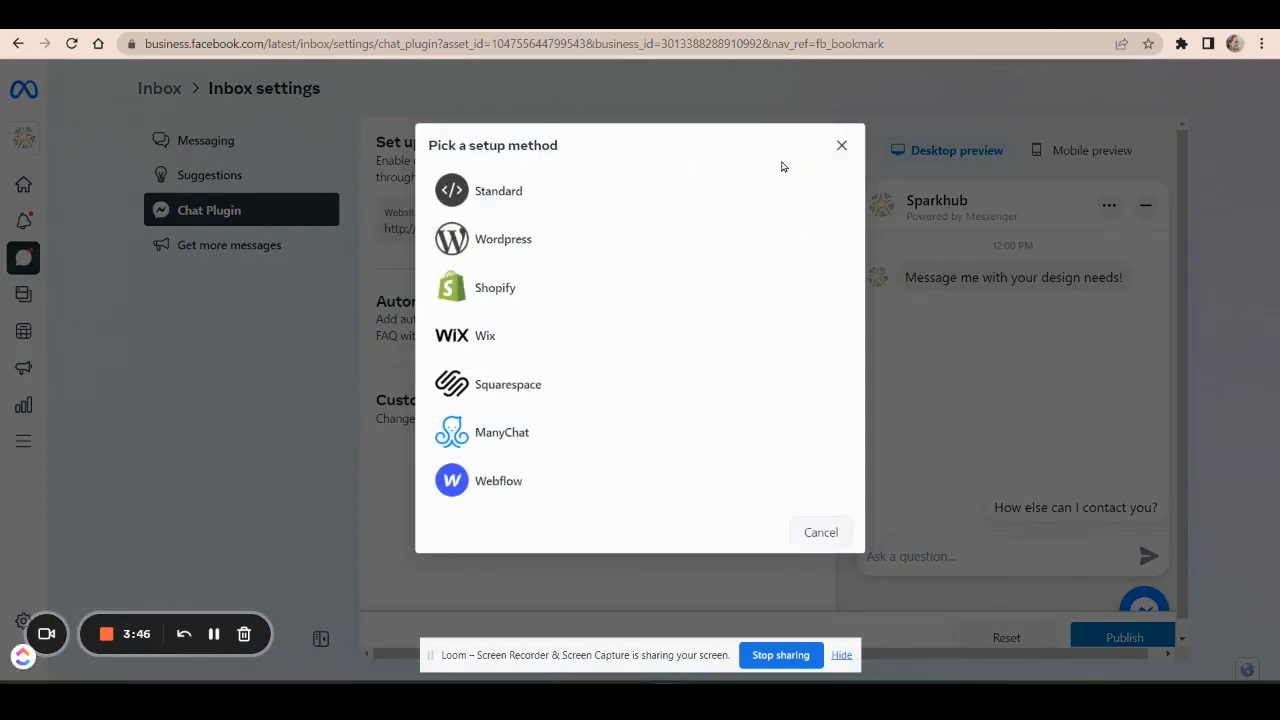
pyautogui.moveTo(476, 464)
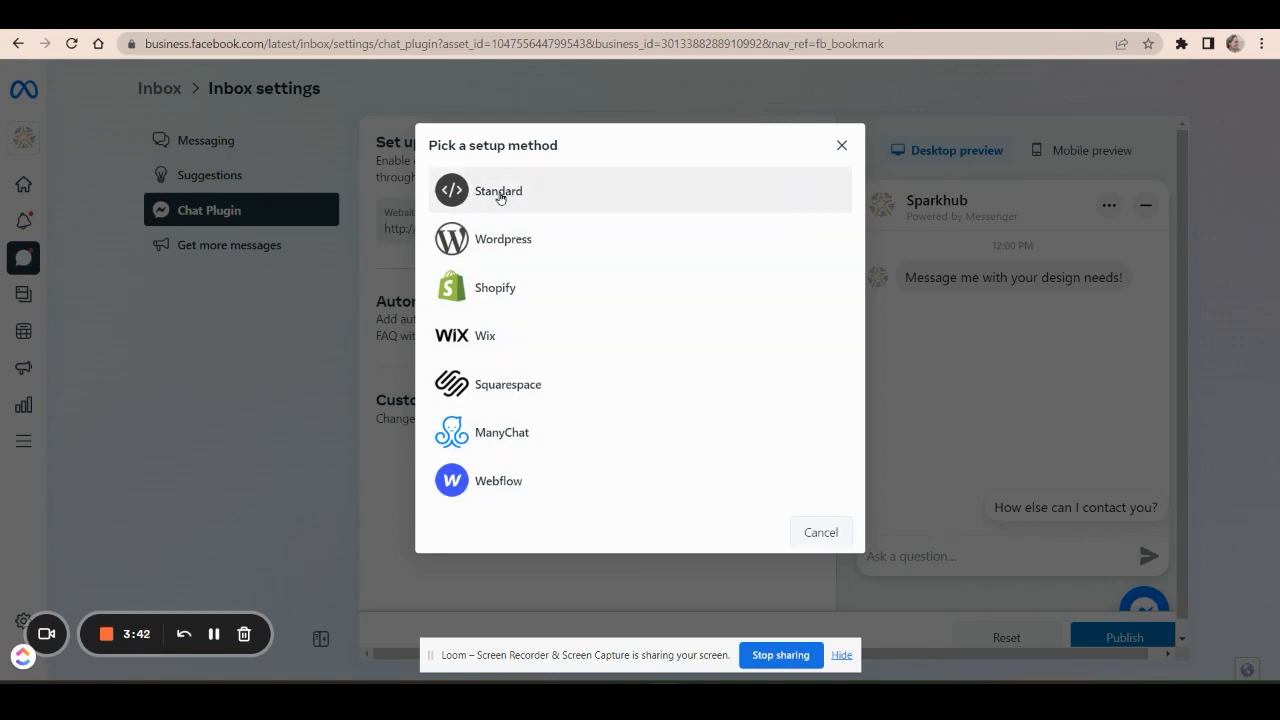
pyautogui.click(498, 192)
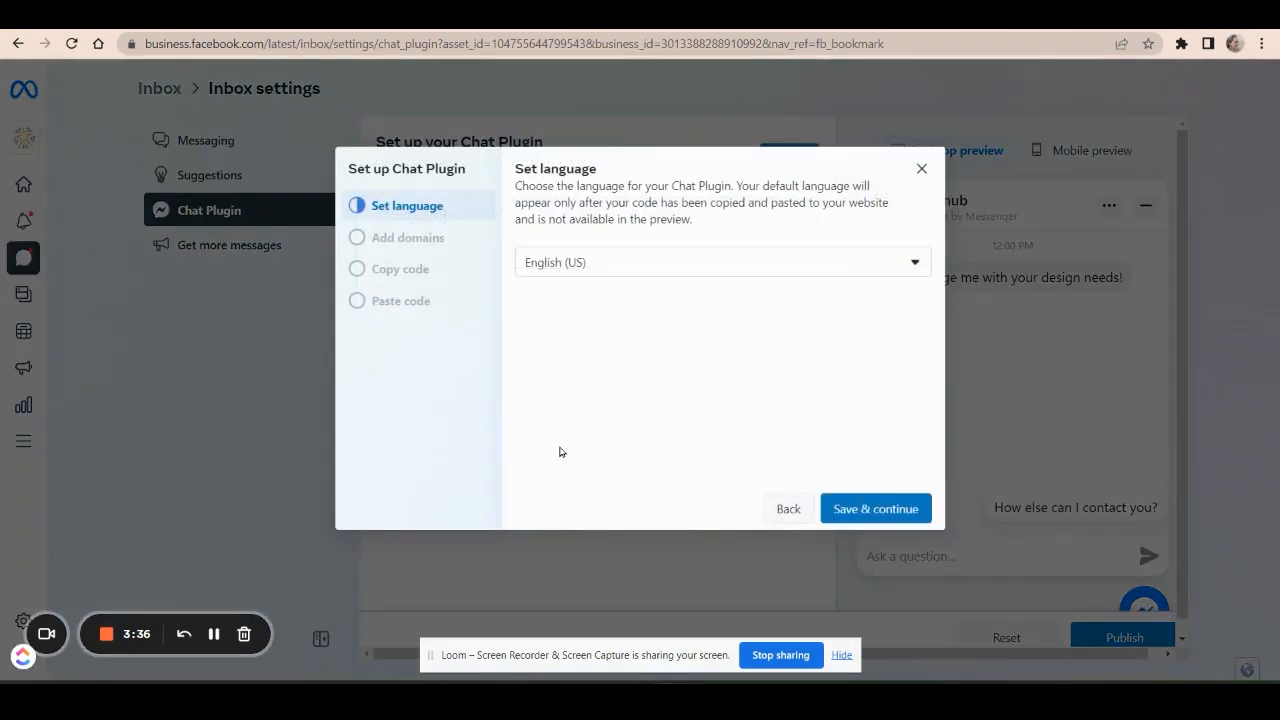
pyautogui.moveTo(622, 262)
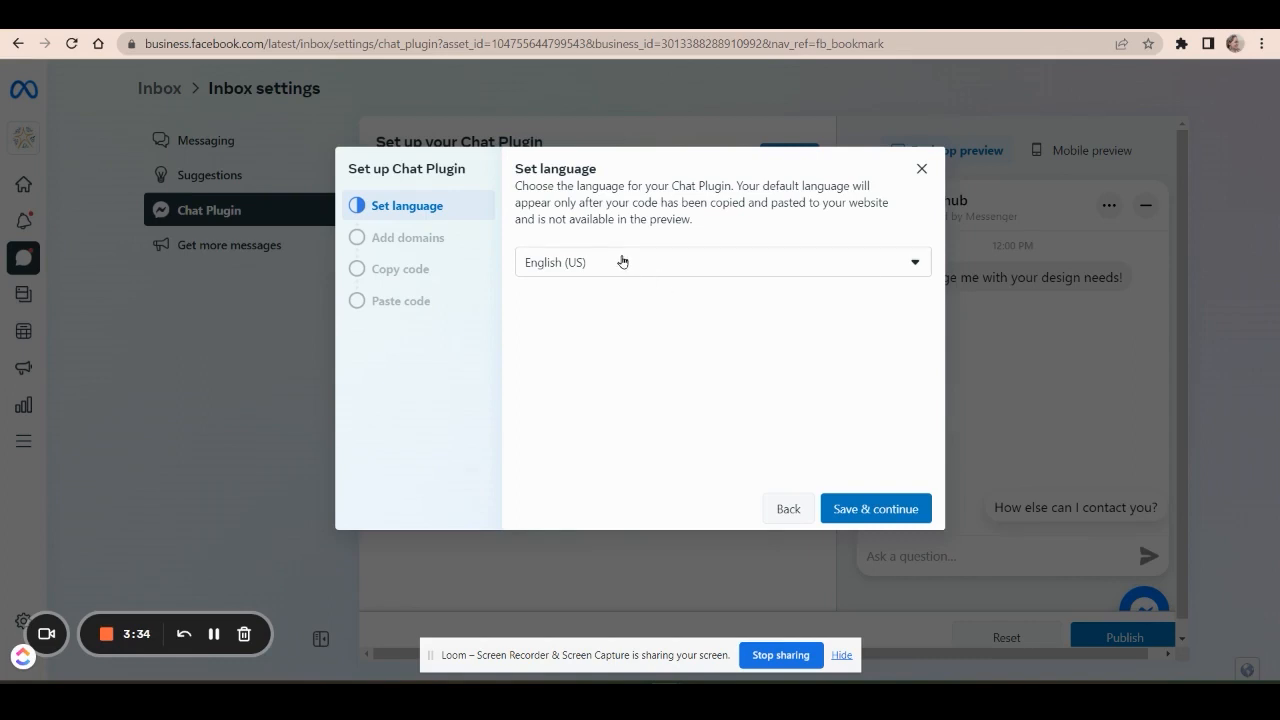
pyautogui.click(874, 508)
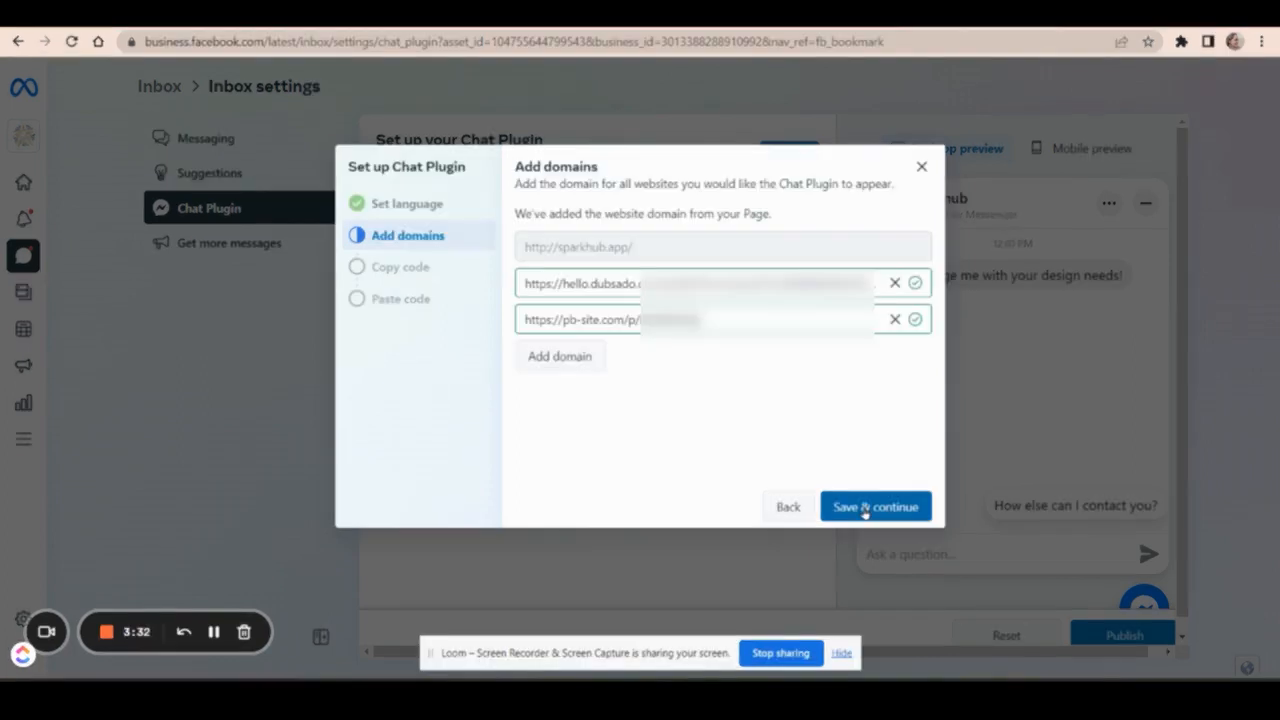
pyautogui.moveTo(754, 488)
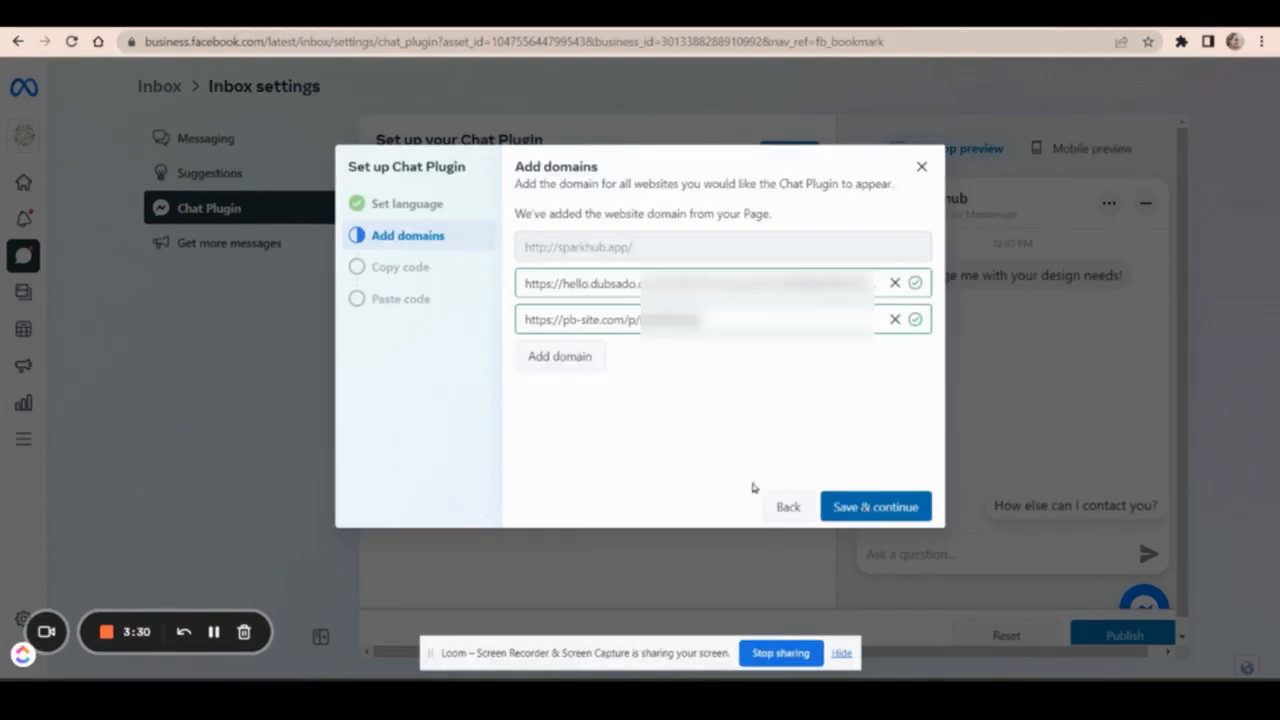
pyautogui.moveTo(290, 556)
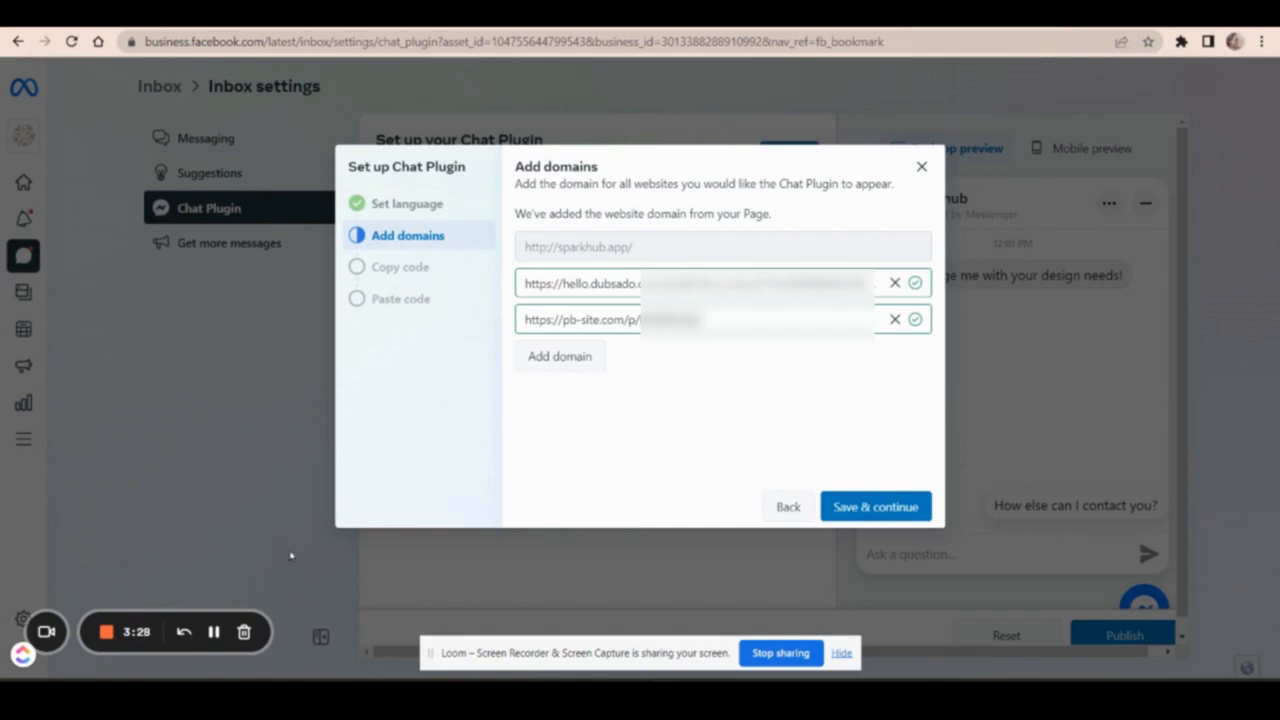
pyautogui.moveTo(410, 464)
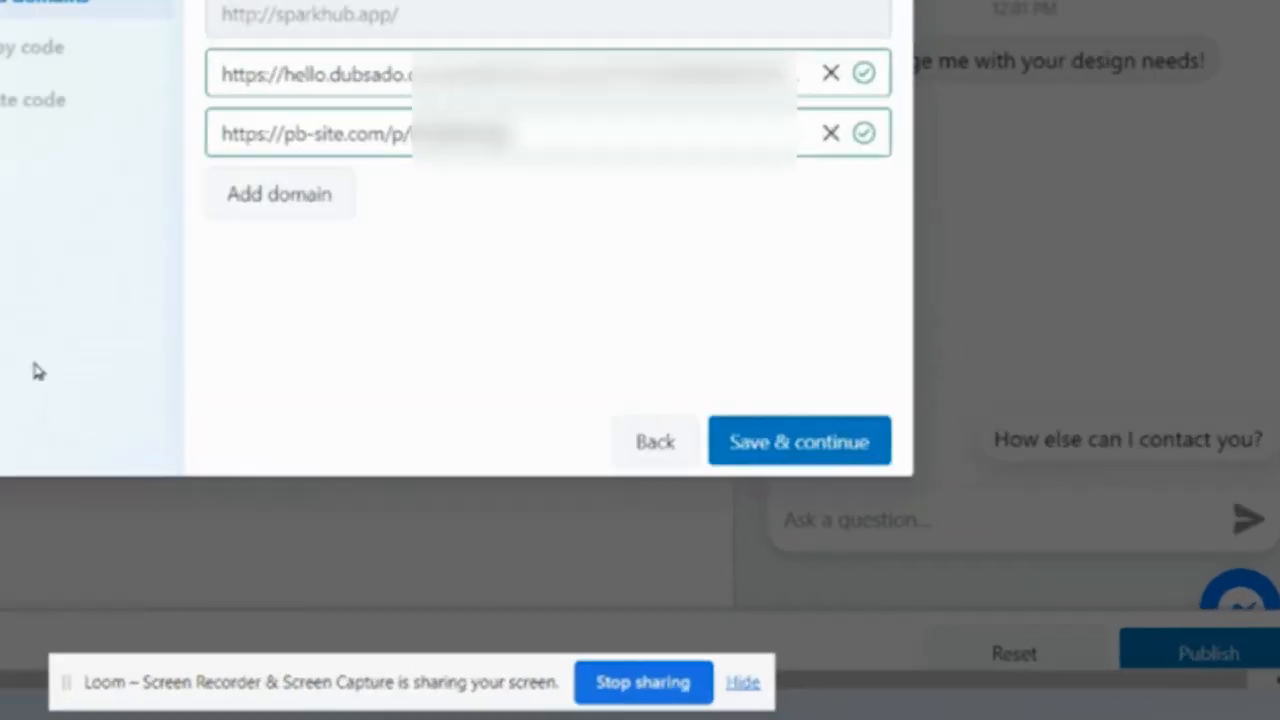
# Save the website domains and copy the Messenger Chat Plugin code to the clipboard.
pyautogui.click(800, 442)
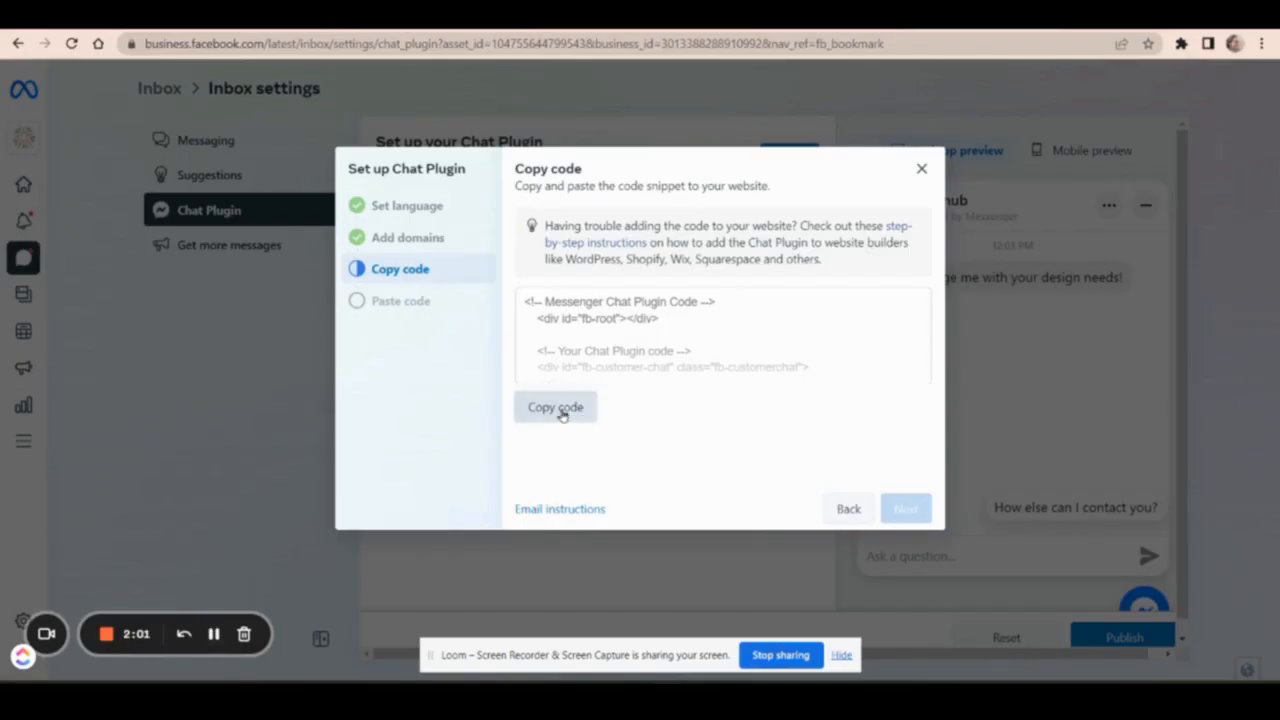
pyautogui.click(556, 408)
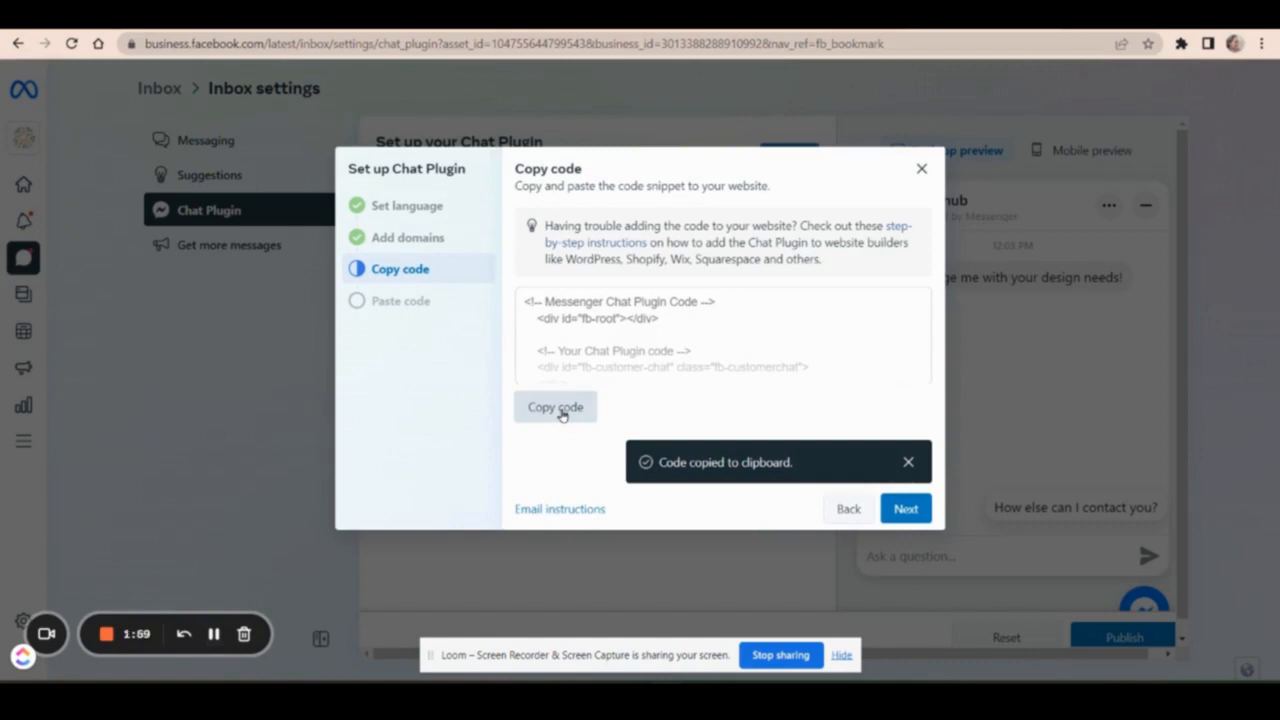
pyautogui.click(908, 460)
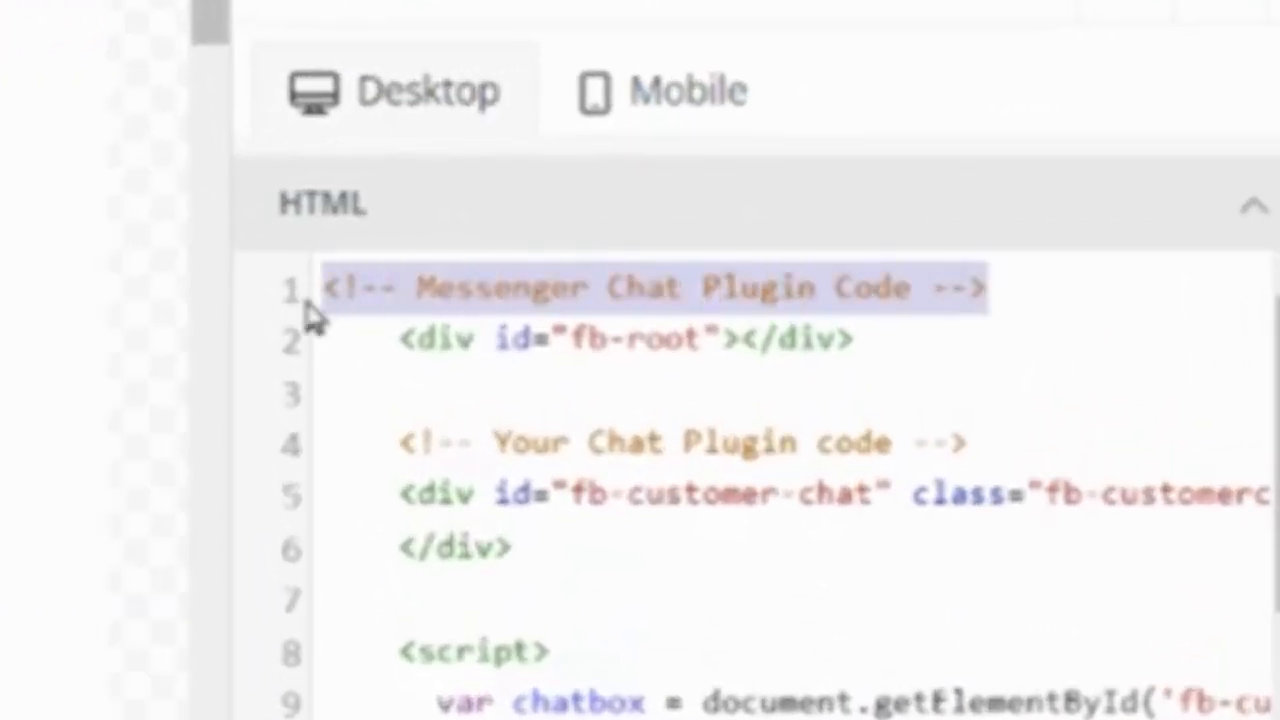
pyautogui.moveTo(528, 400)
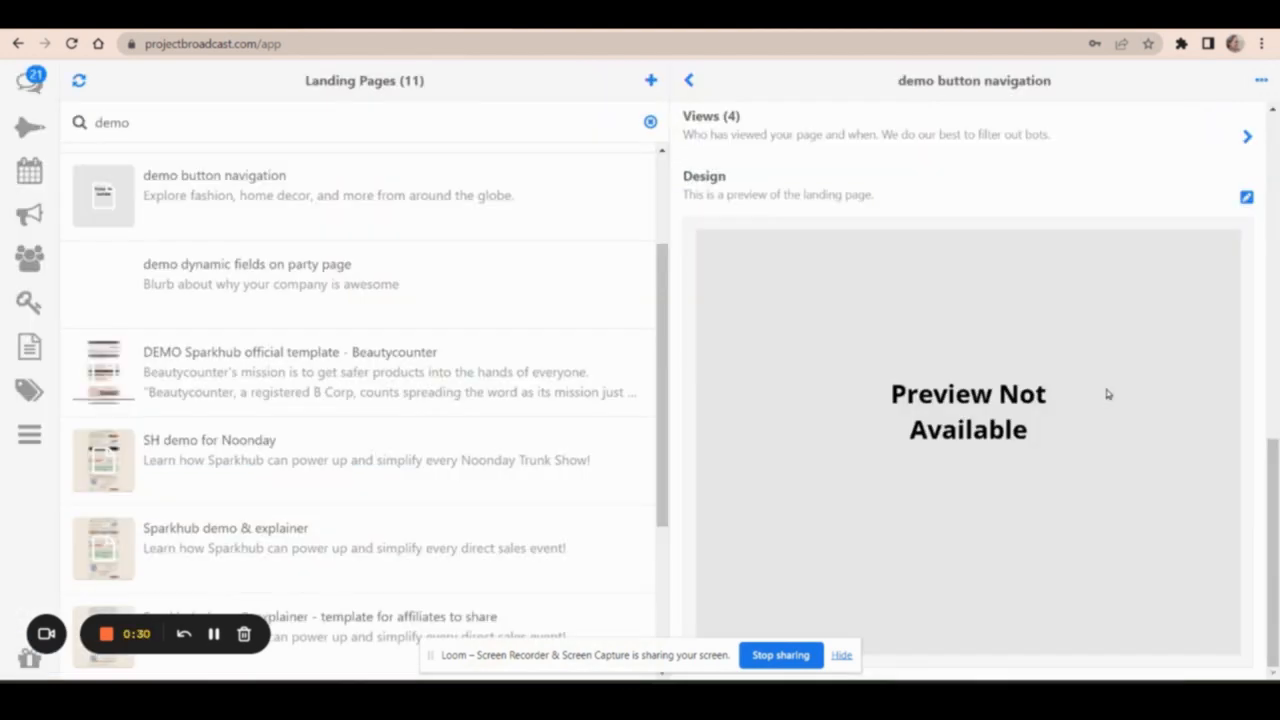
pyautogui.moveTo(836, 428)
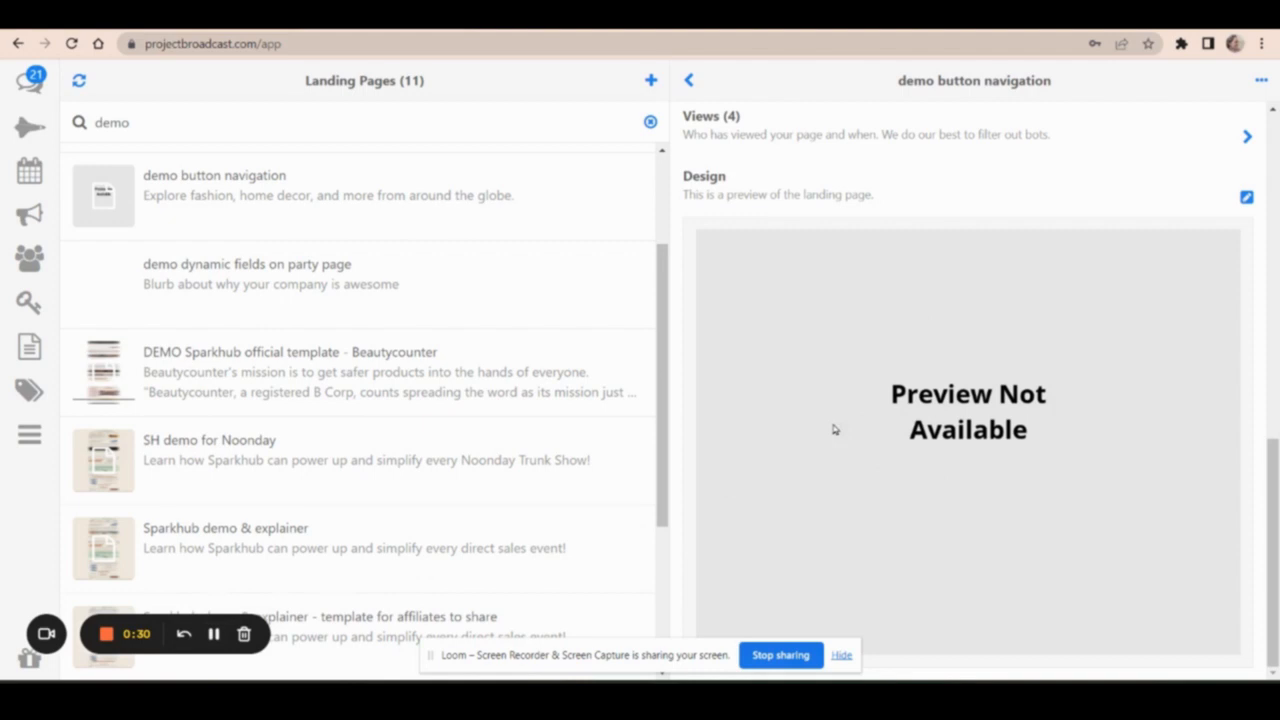
pyautogui.moveTo(1088, 532)
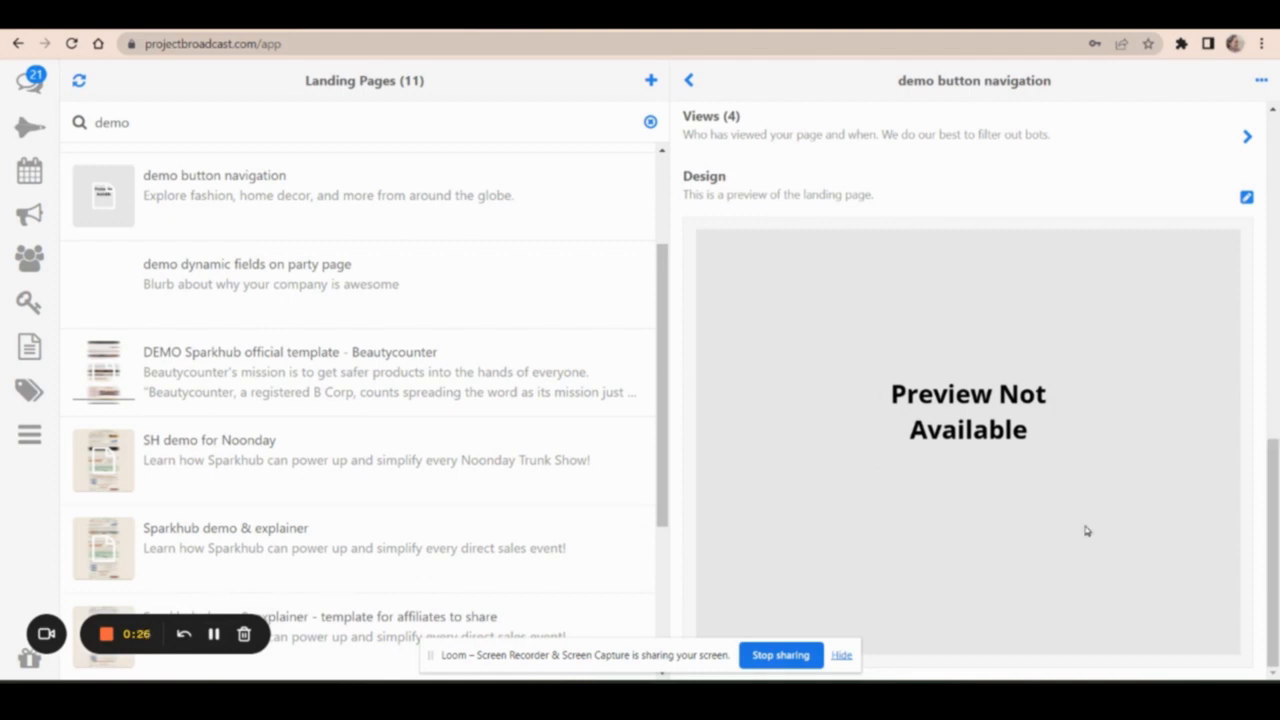
pyautogui.moveTo(980, 412)
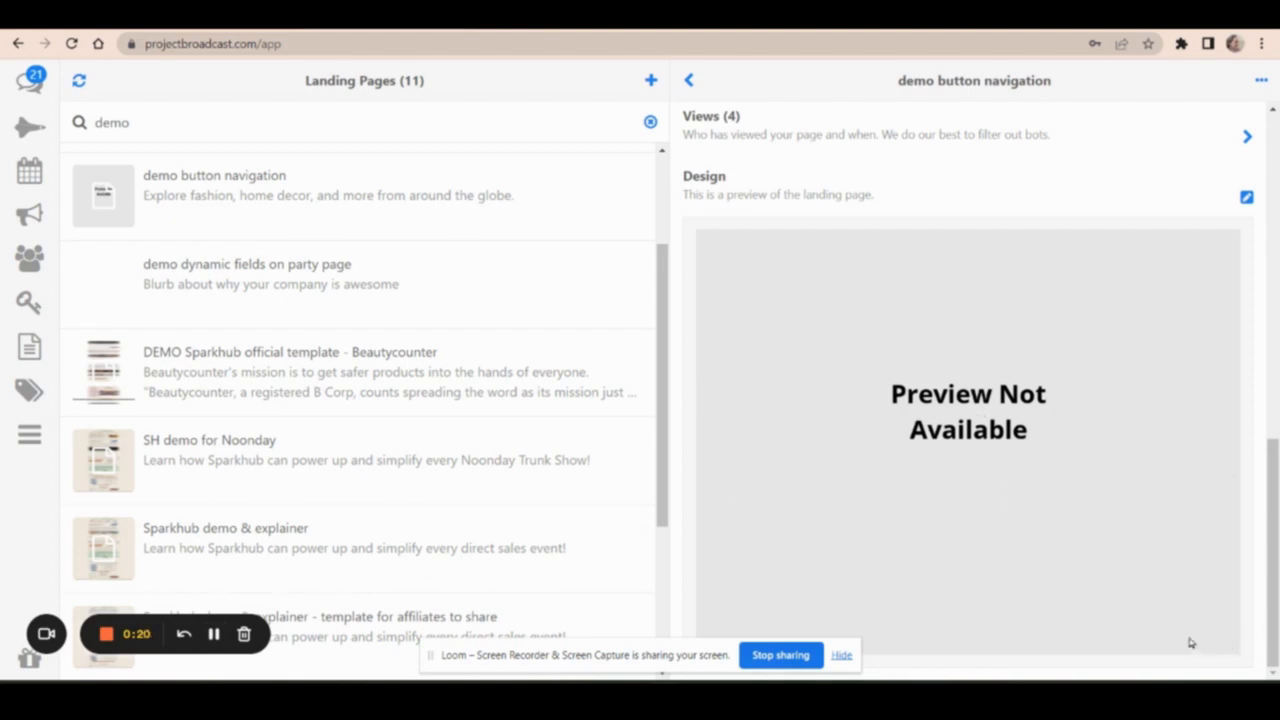
pyautogui.moveTo(1124, 394)
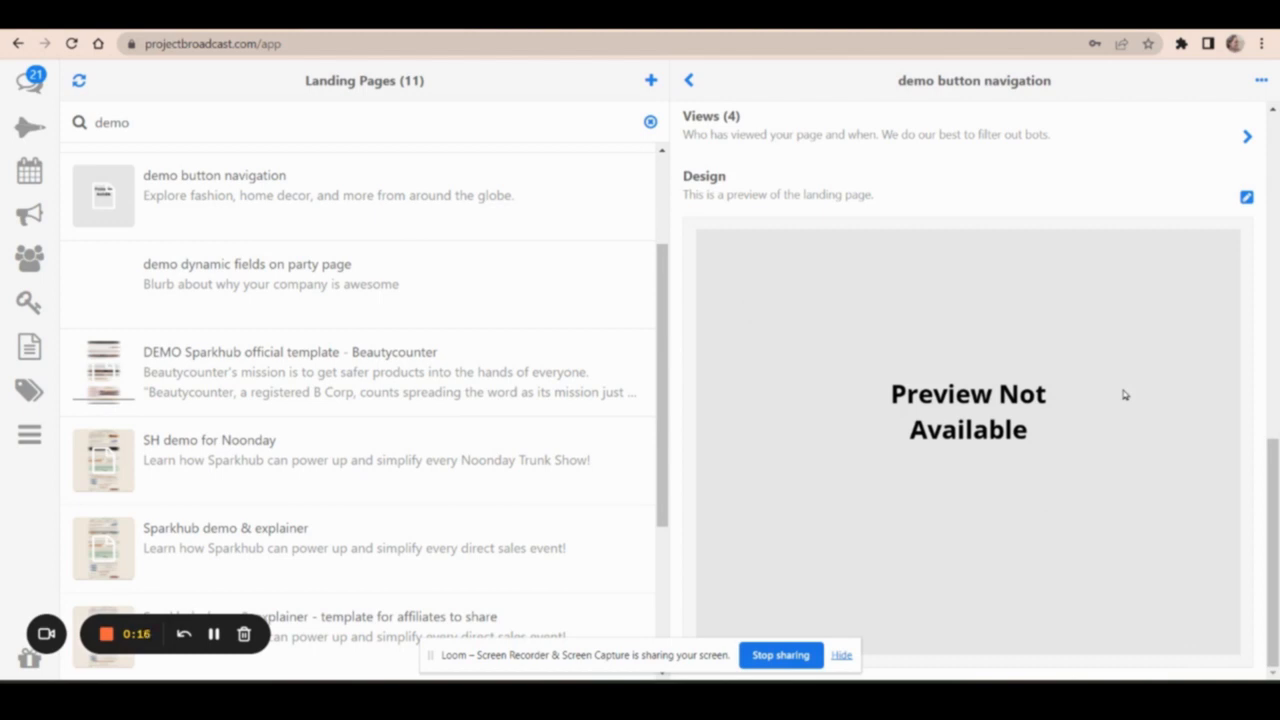
pyautogui.scroll(3)
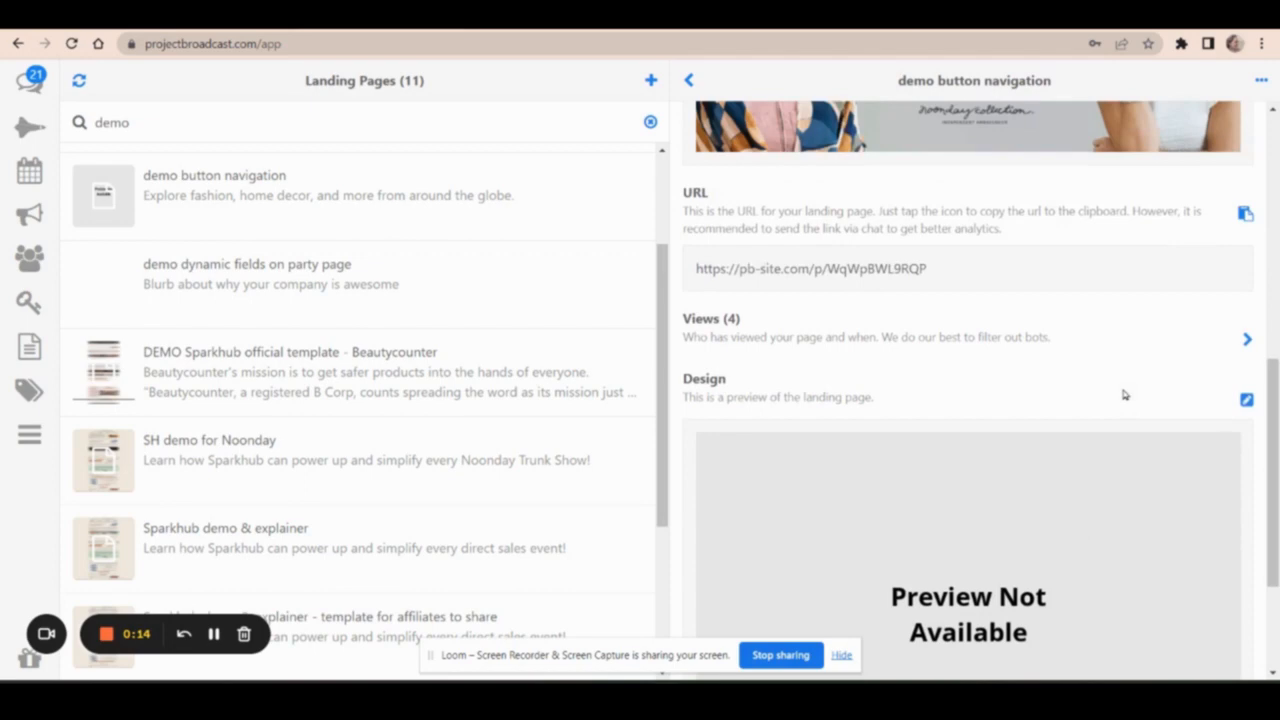